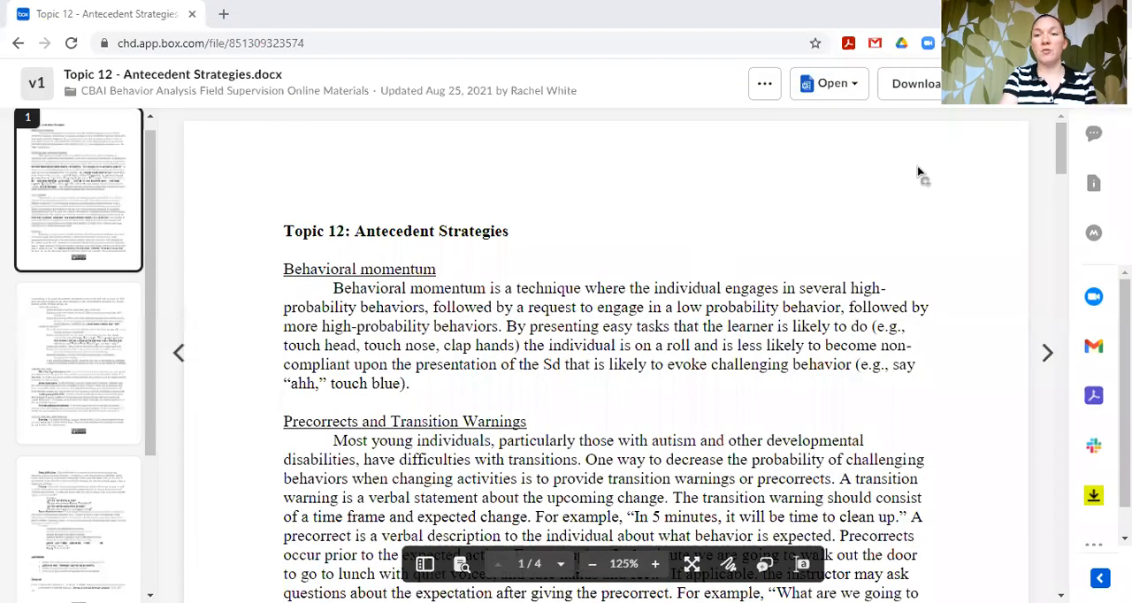
pyautogui.moveTo(735, 110)
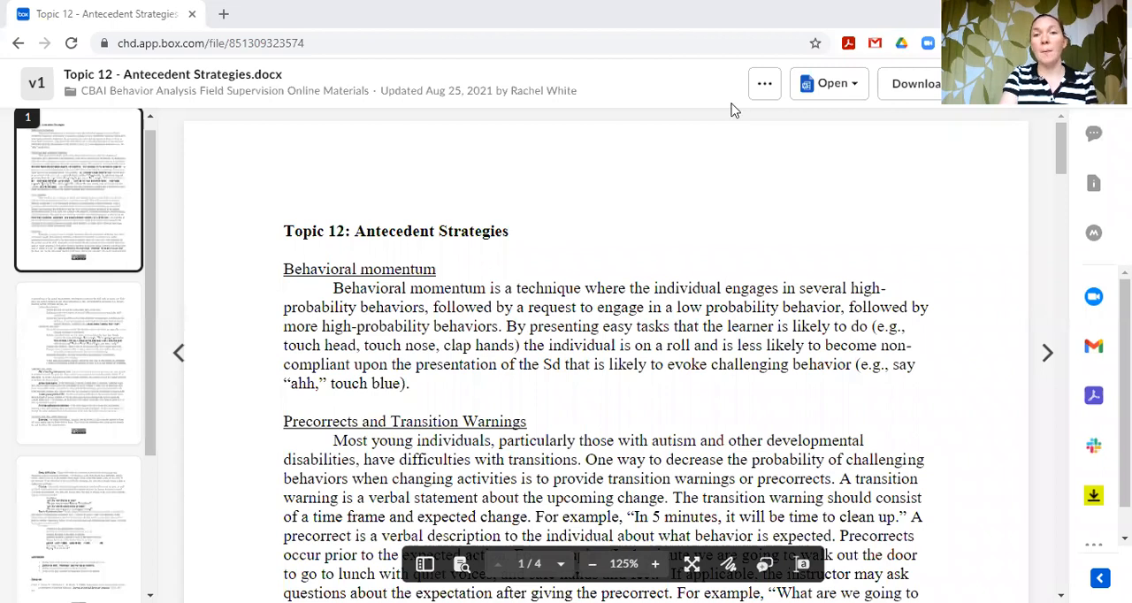
pyautogui.moveTo(686, 193)
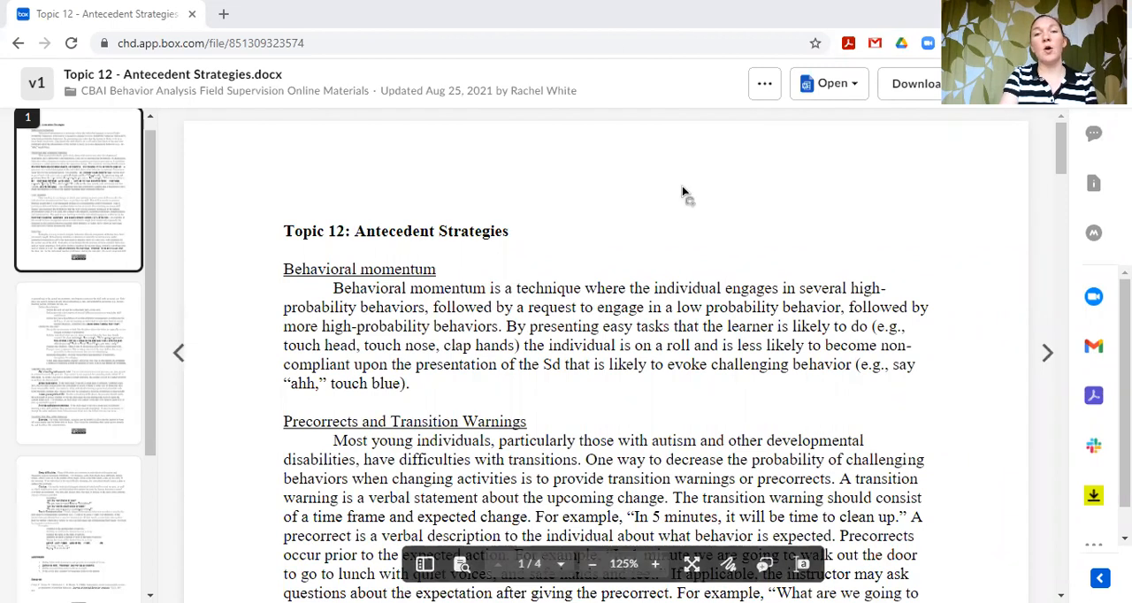
pyautogui.moveTo(812, 232)
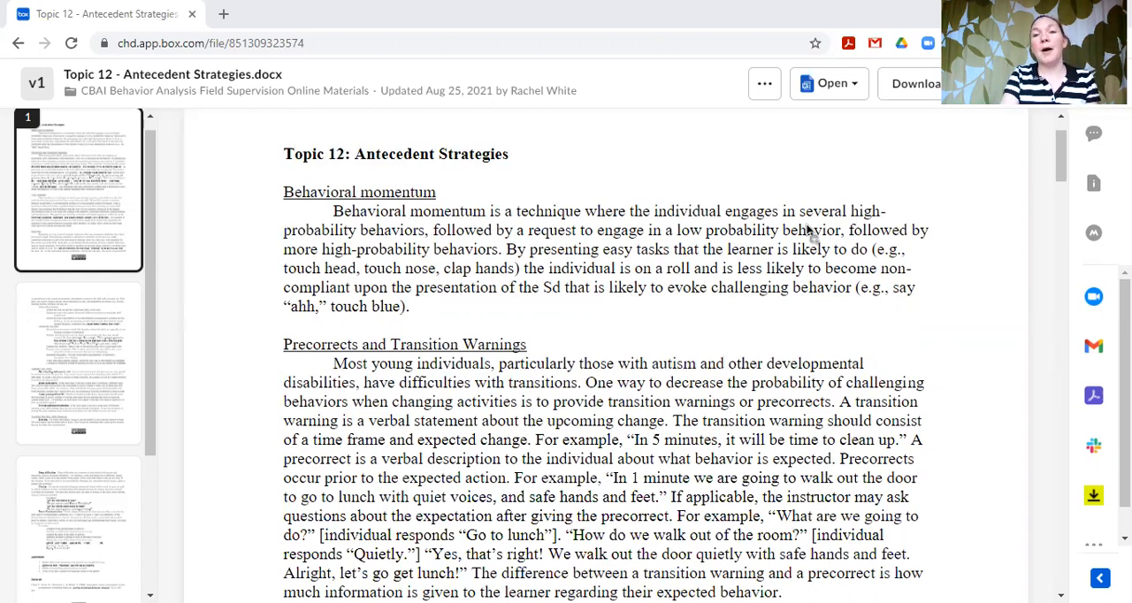
pyautogui.scroll(-3)
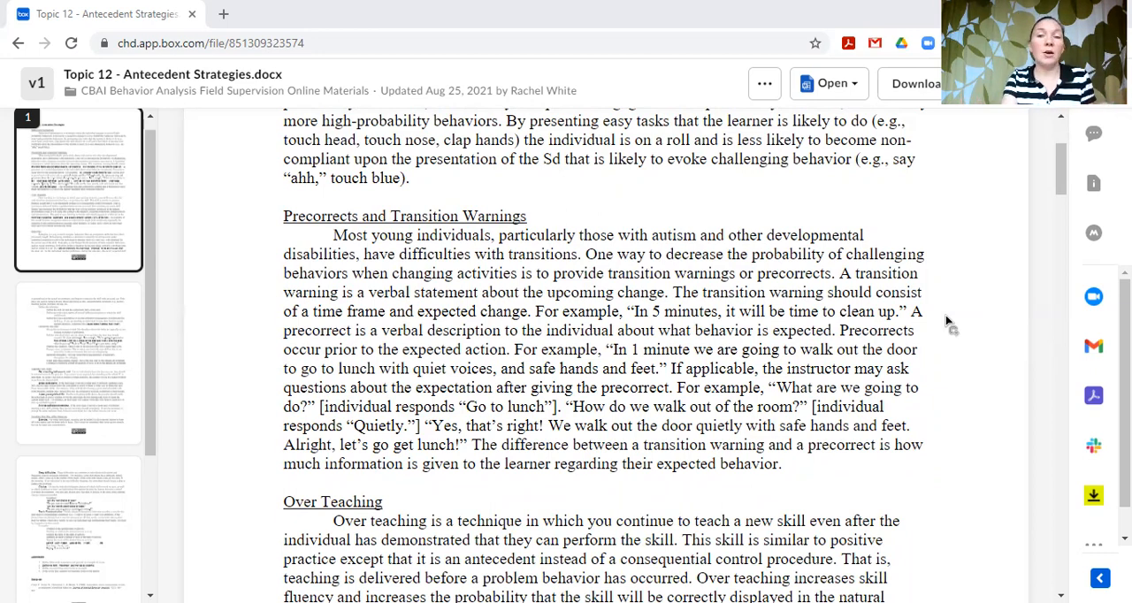
pyautogui.scroll(-3)
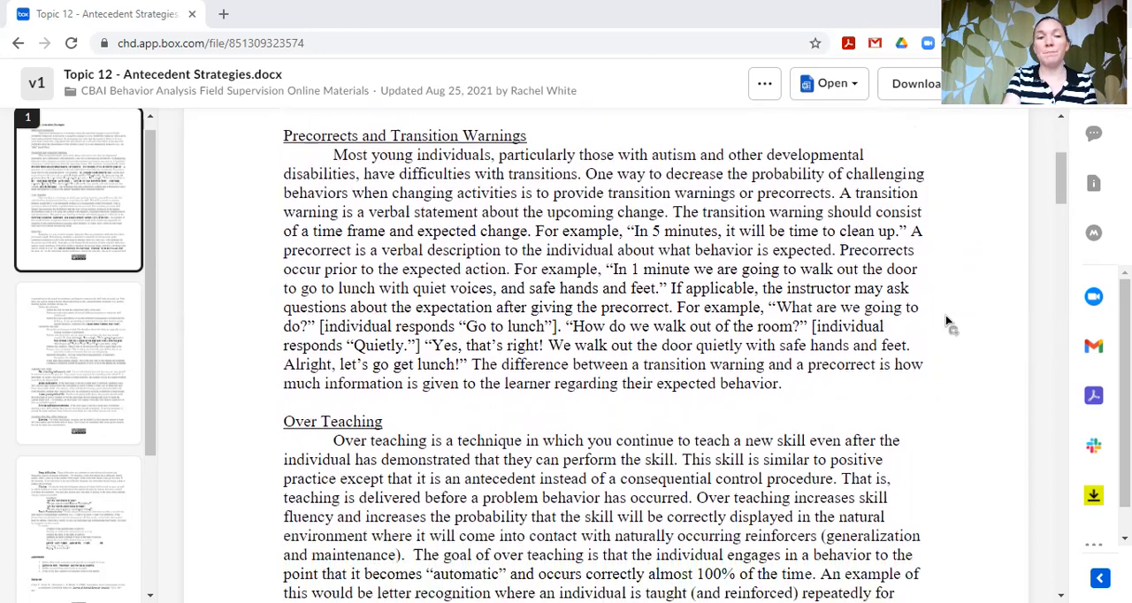
pyautogui.scroll(-3)
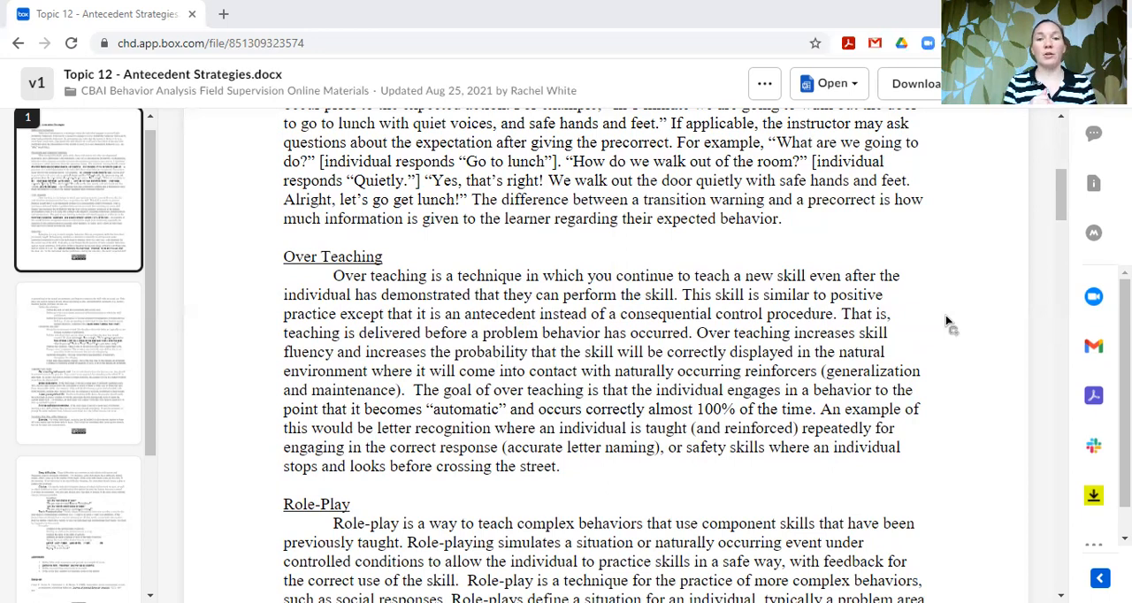
pyautogui.scroll(-3)
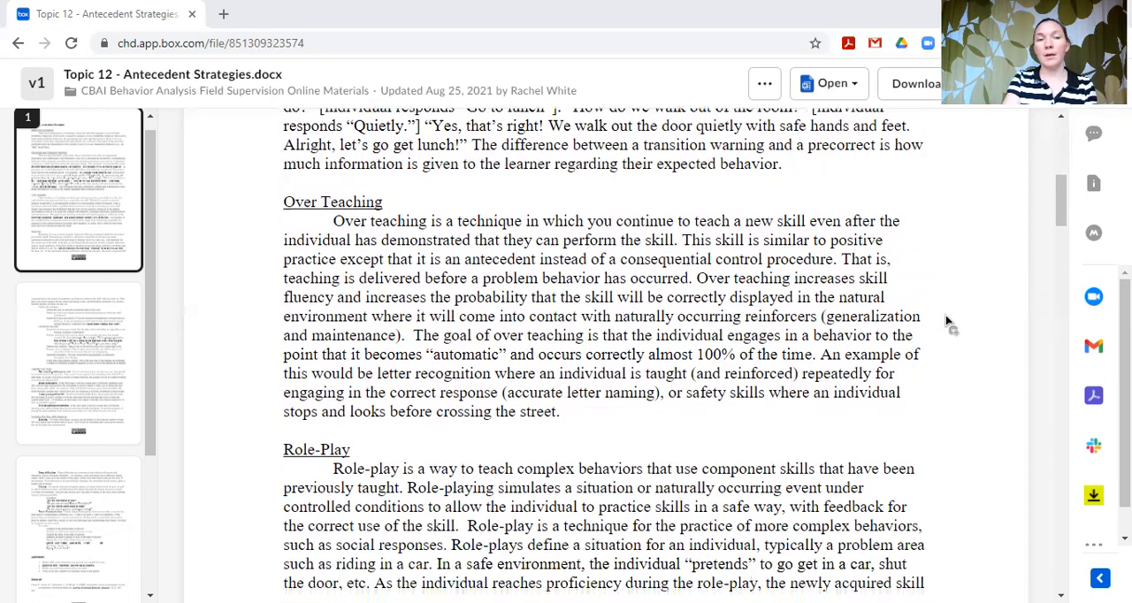
pyautogui.scroll(-3)
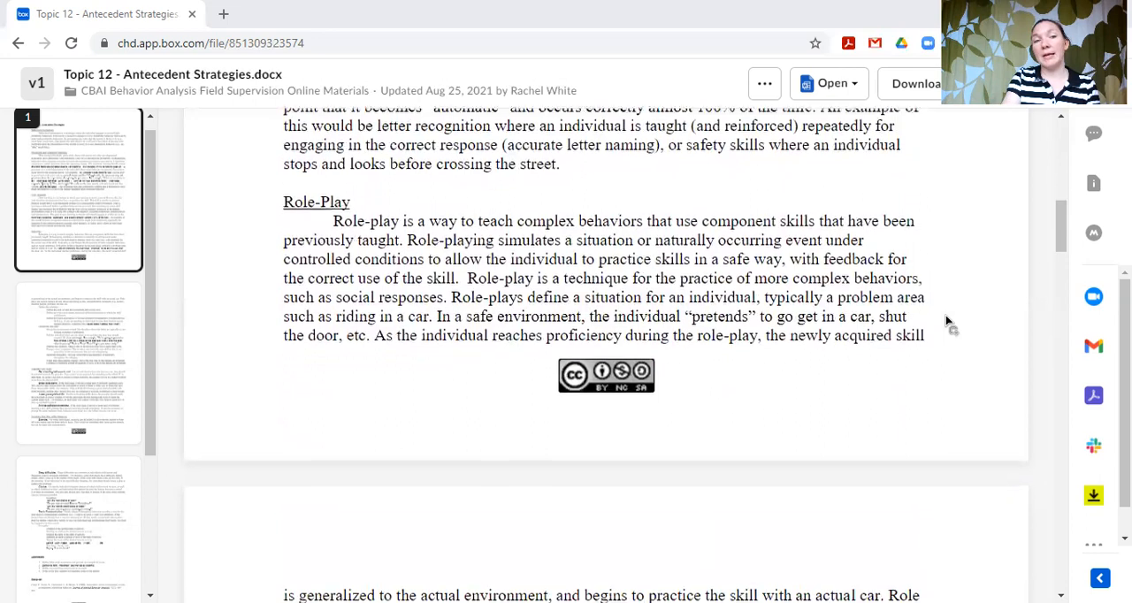
pyautogui.scroll(-3)
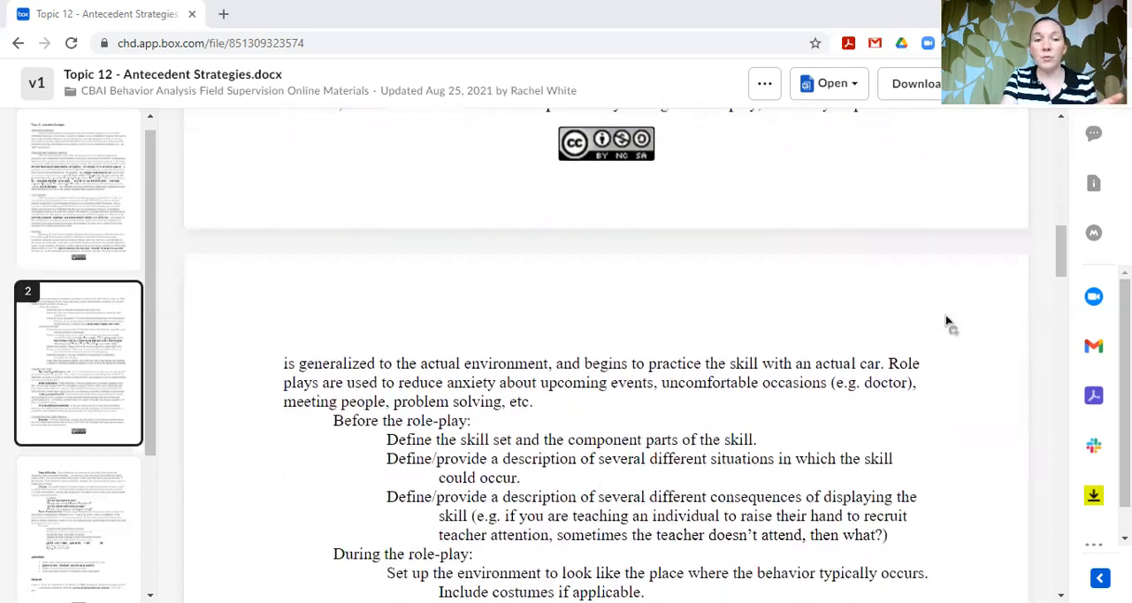
pyautogui.scroll(-3)
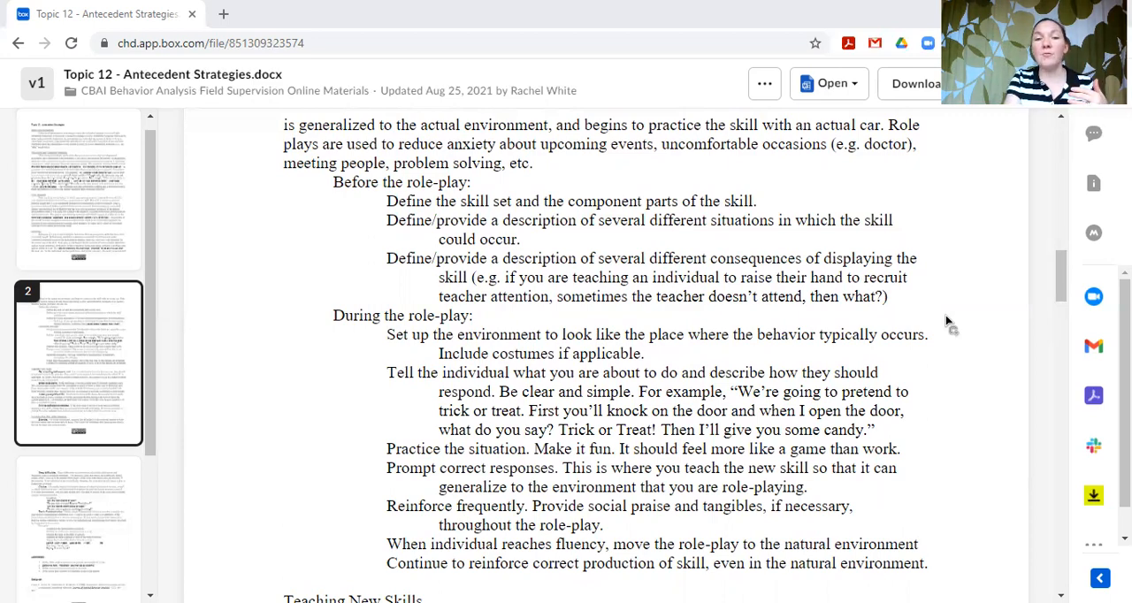
pyautogui.scroll(-3)
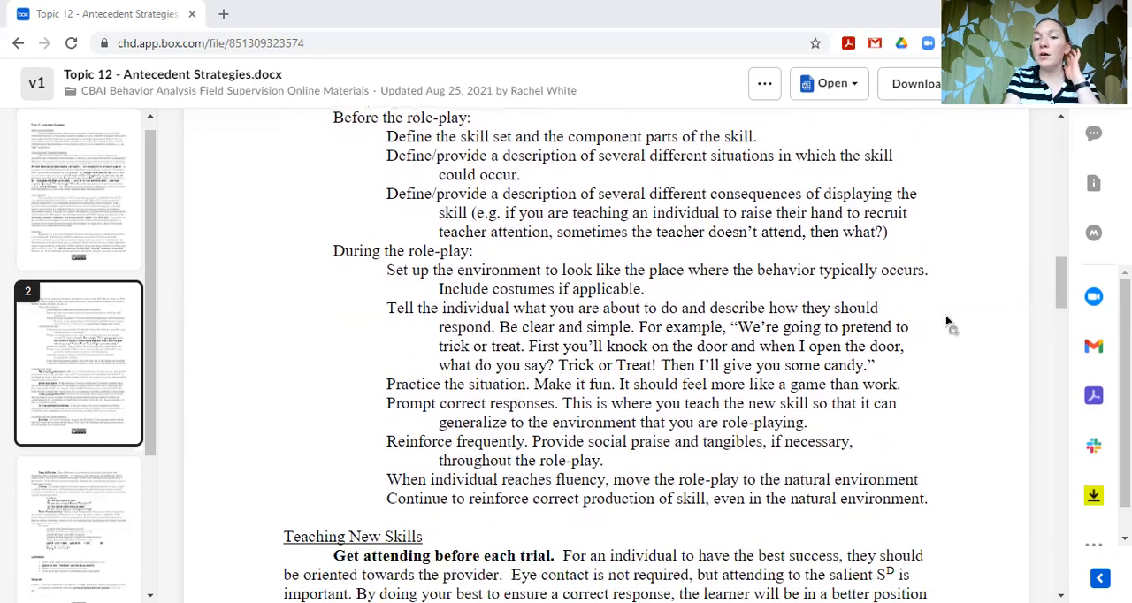
pyautogui.scroll(-3)
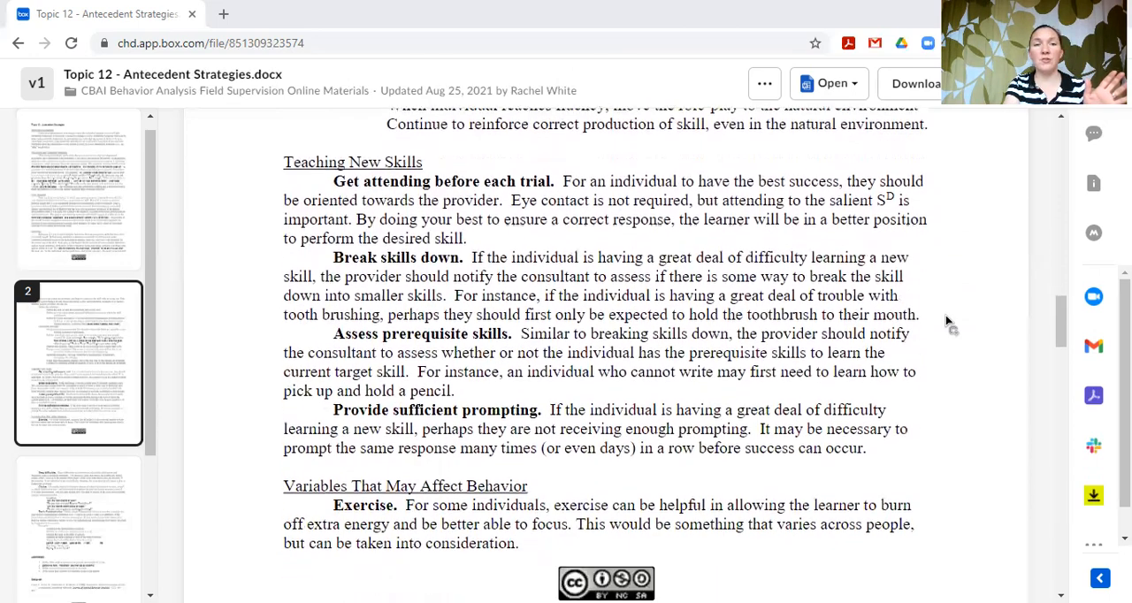
pyautogui.scroll(-3)
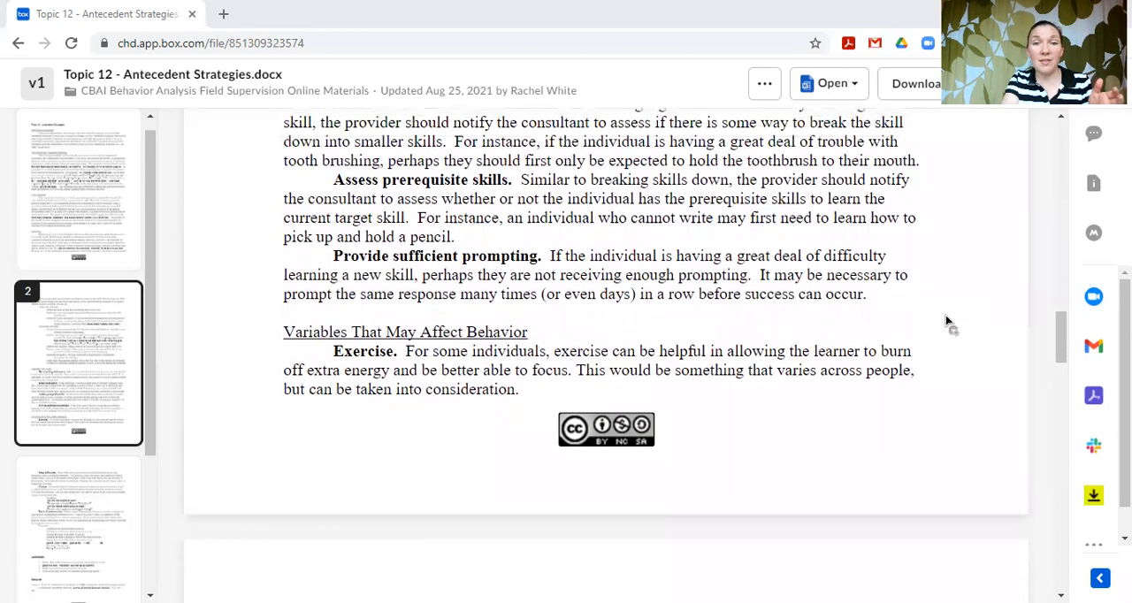
pyautogui.scroll(-3)
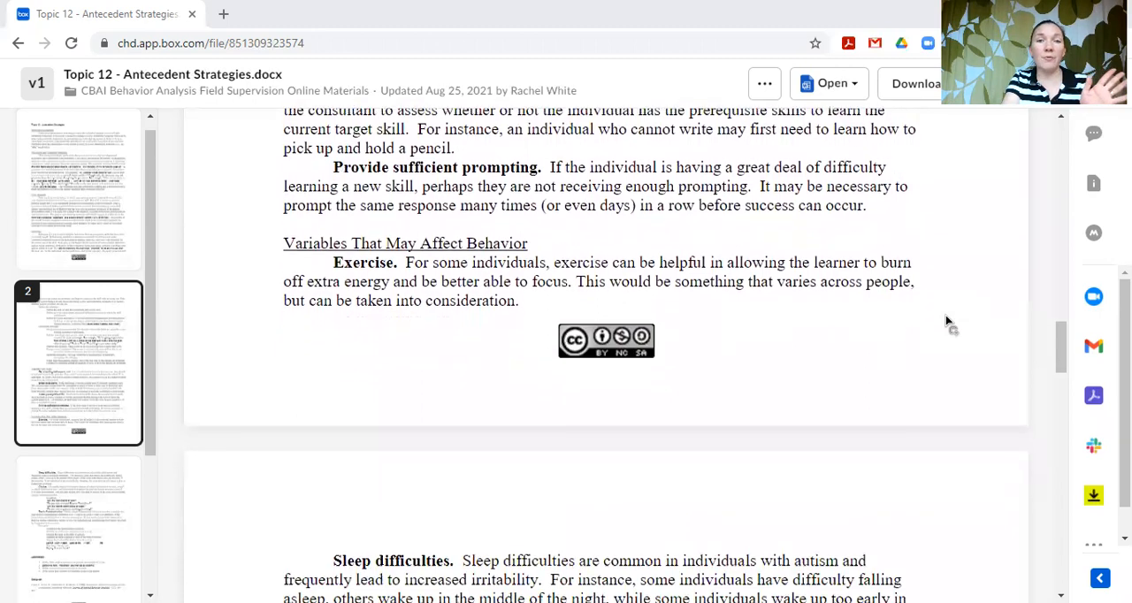
pyautogui.scroll(-3)
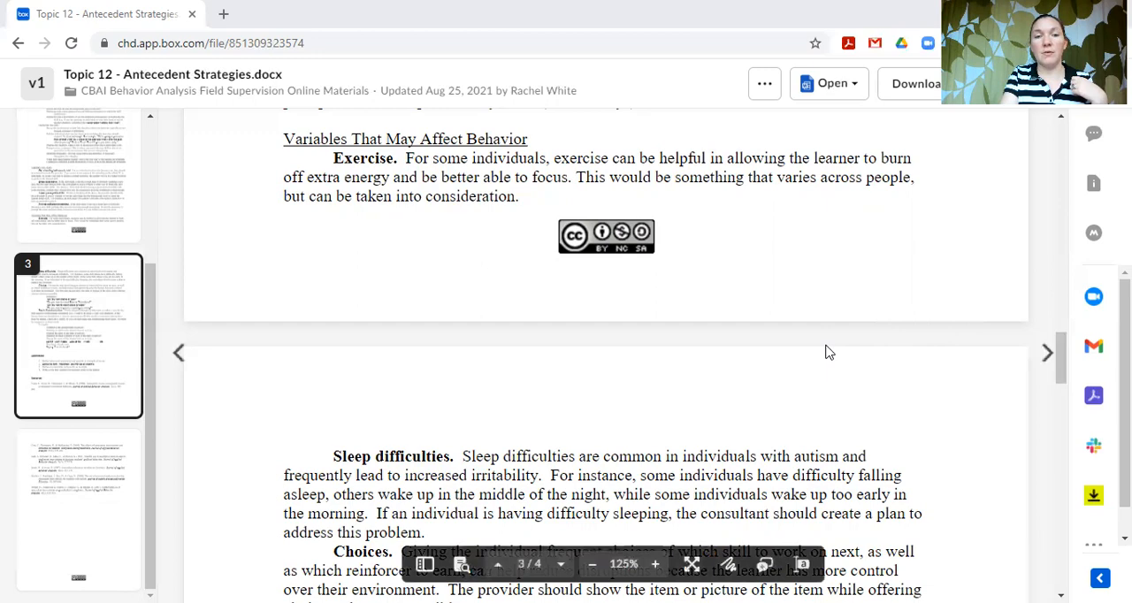
pyautogui.scroll(-3)
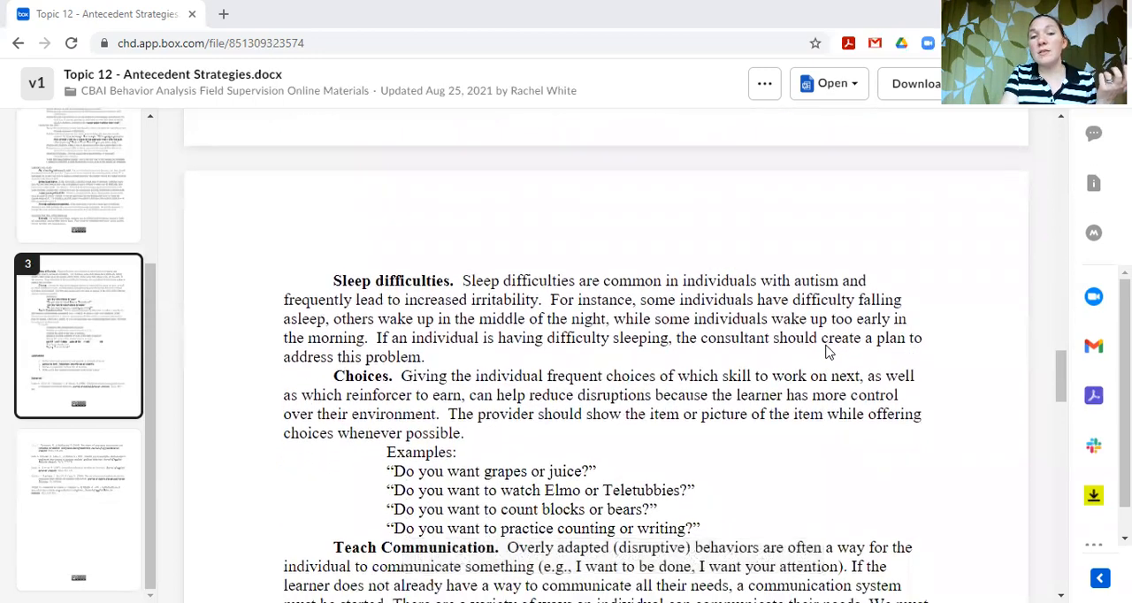
pyautogui.scroll(-3)
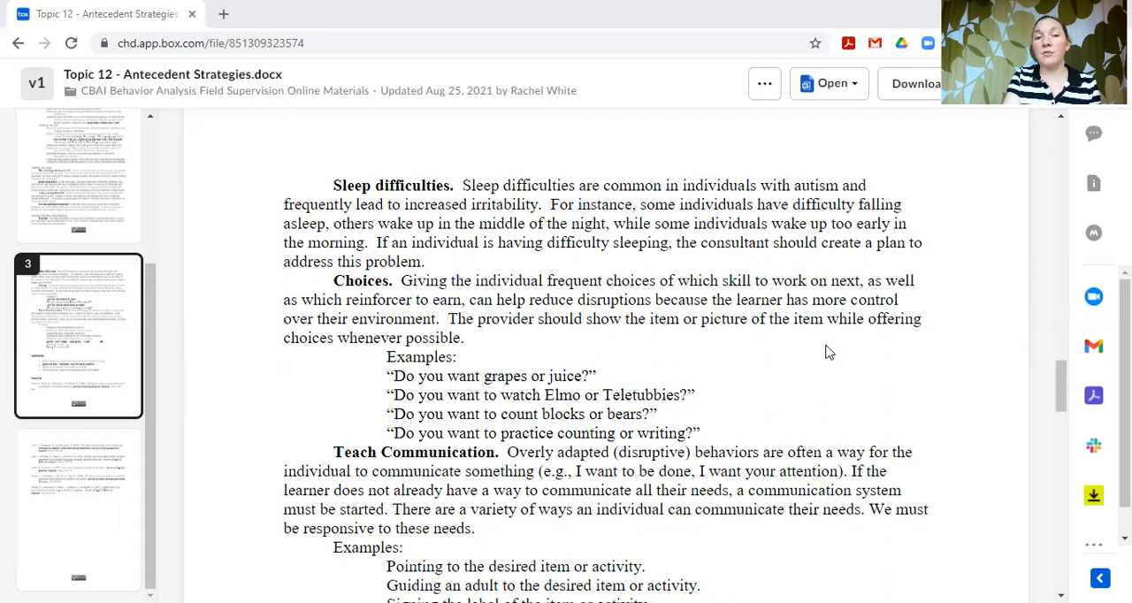
pyautogui.scroll(-3)
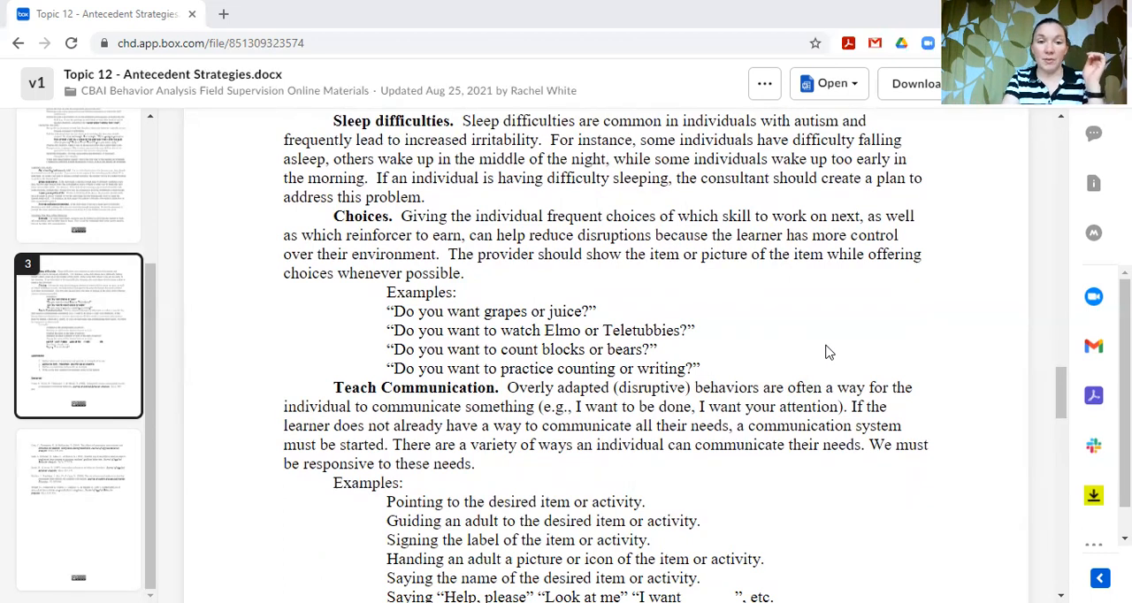
pyautogui.scroll(-3)
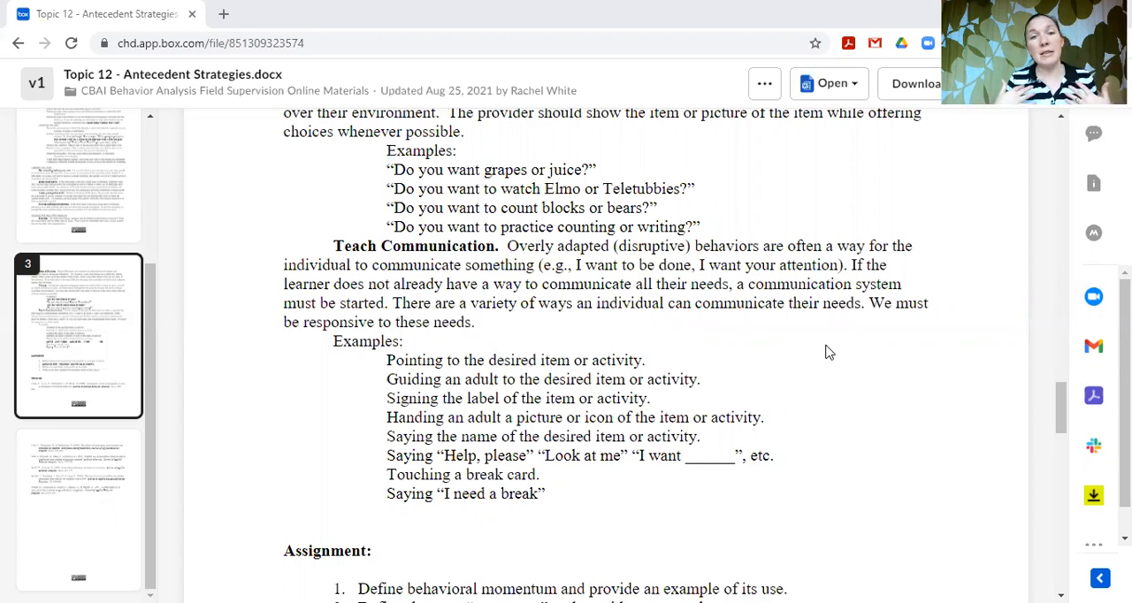
pyautogui.scroll(-3)
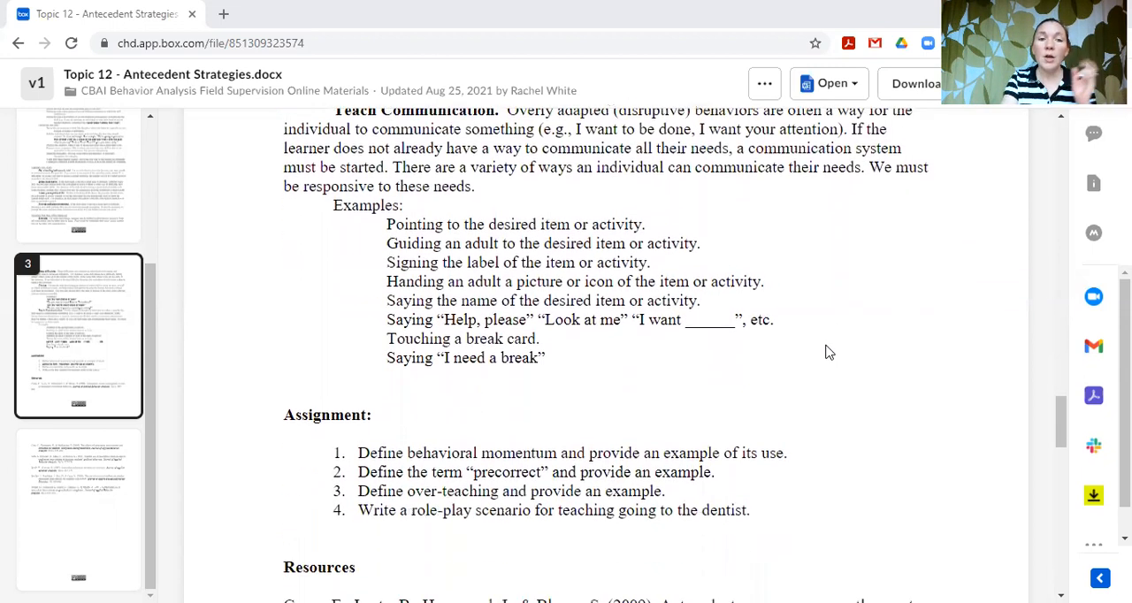
pyautogui.scroll(-3)
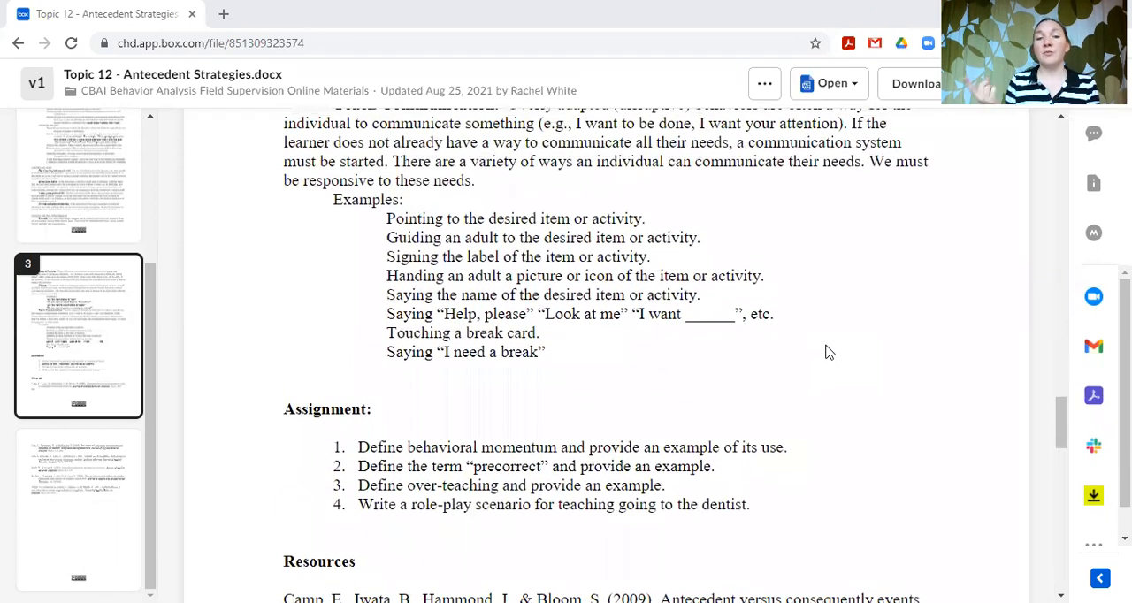